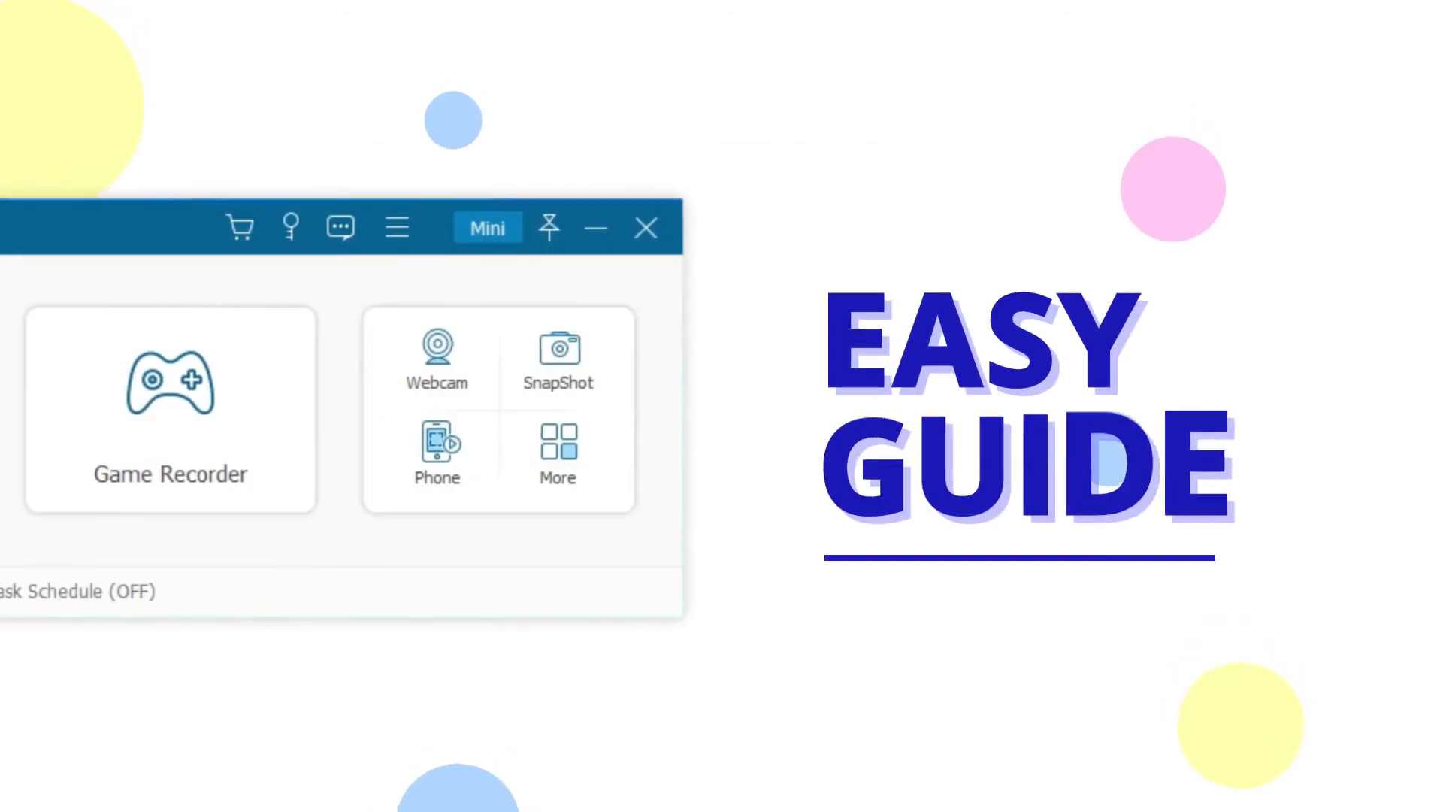
- Show the Camera Control properties: pan, tilt, roll, zoom and exposure
click(436, 359)
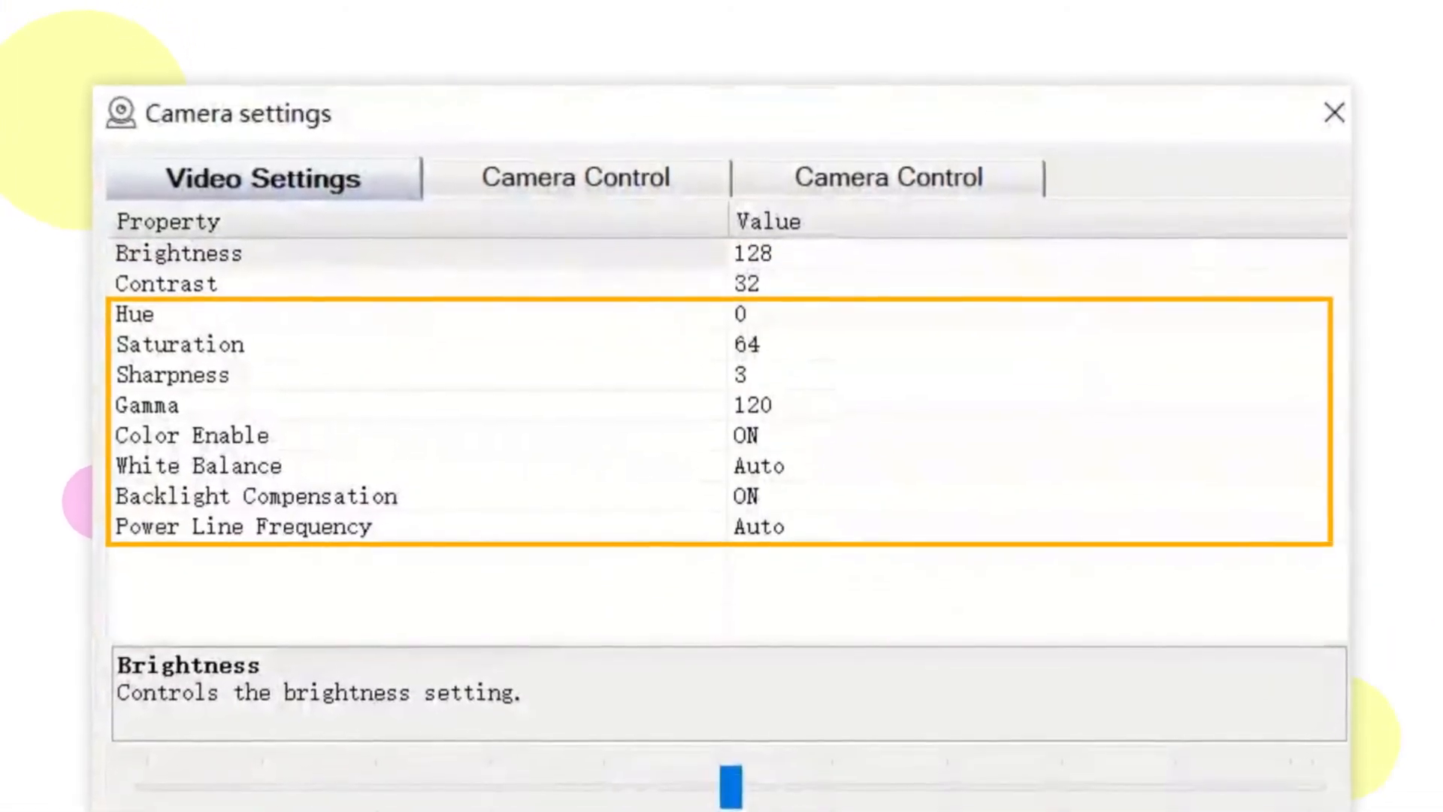
click(574, 177)
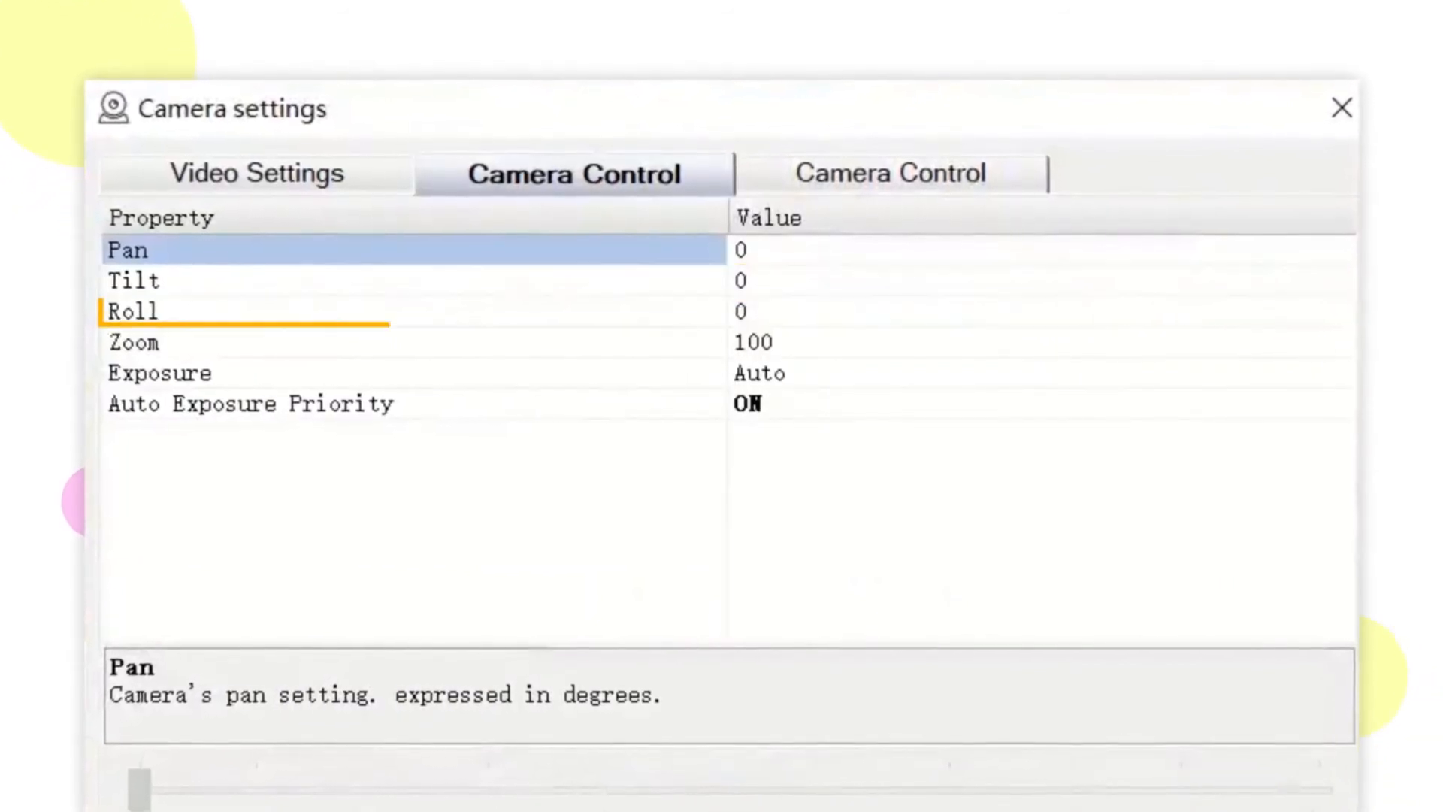